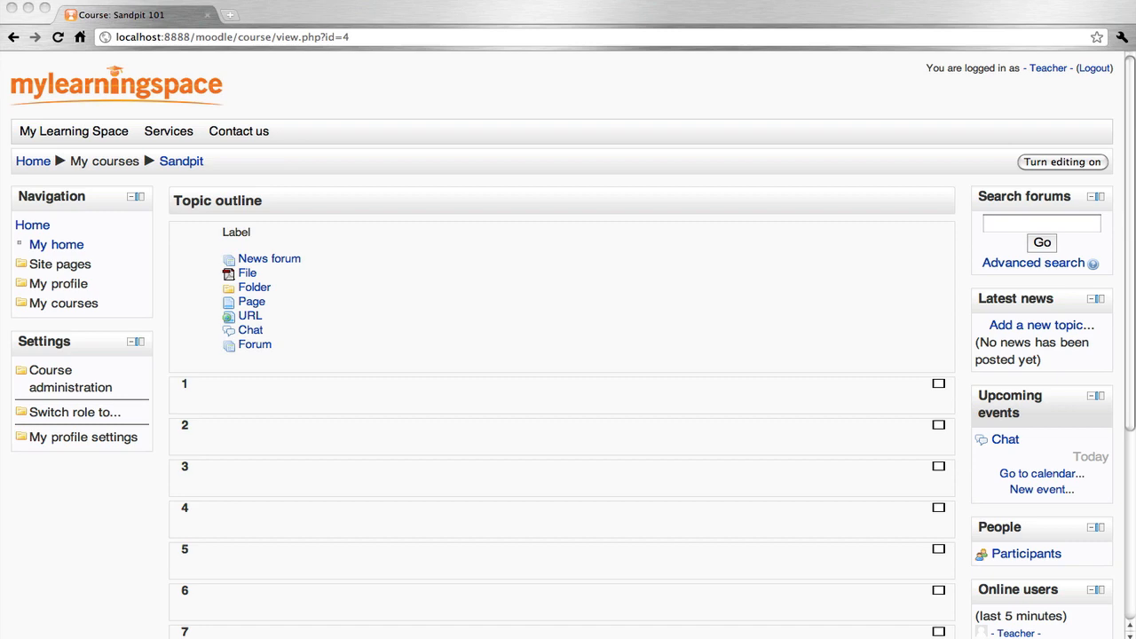
pyautogui.moveTo(889, 398)
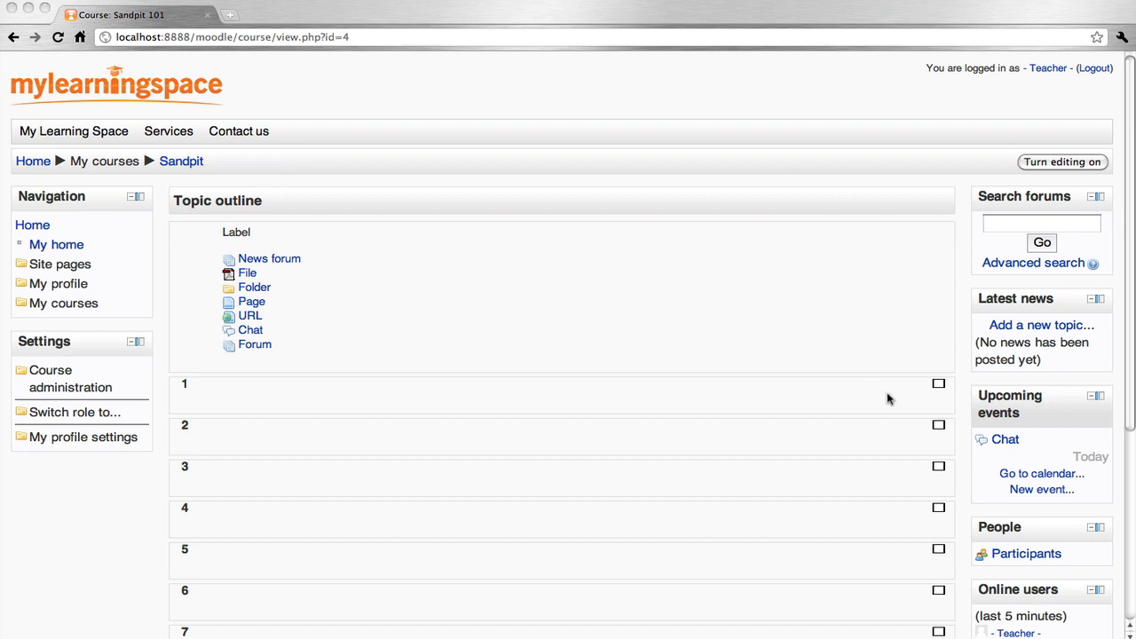
pyautogui.scroll(-3)
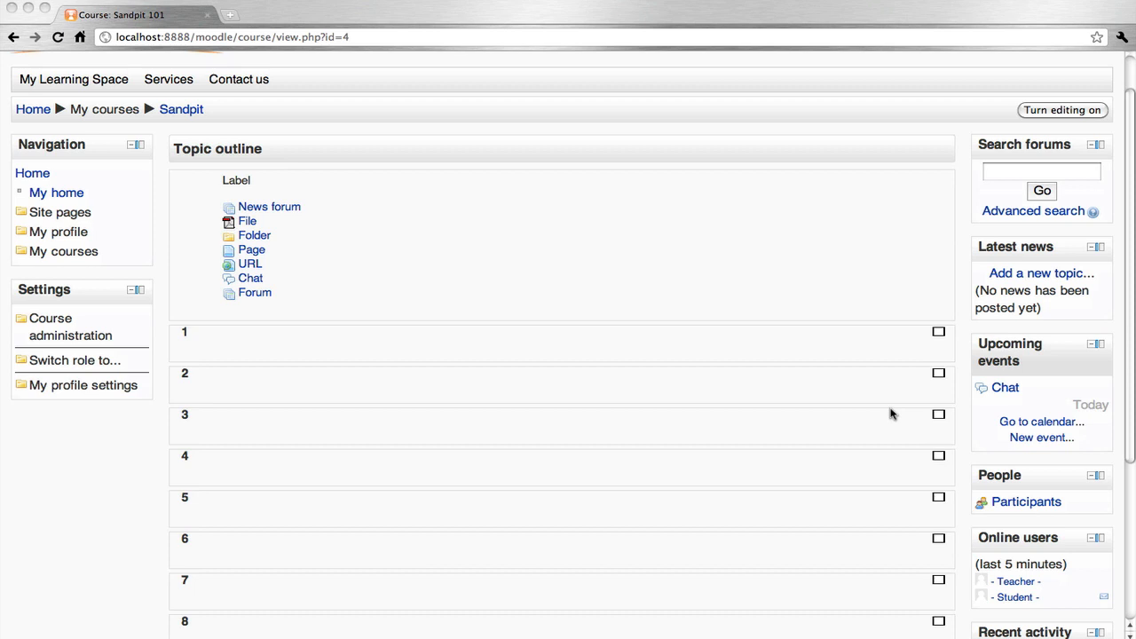
pyautogui.moveTo(925, 504)
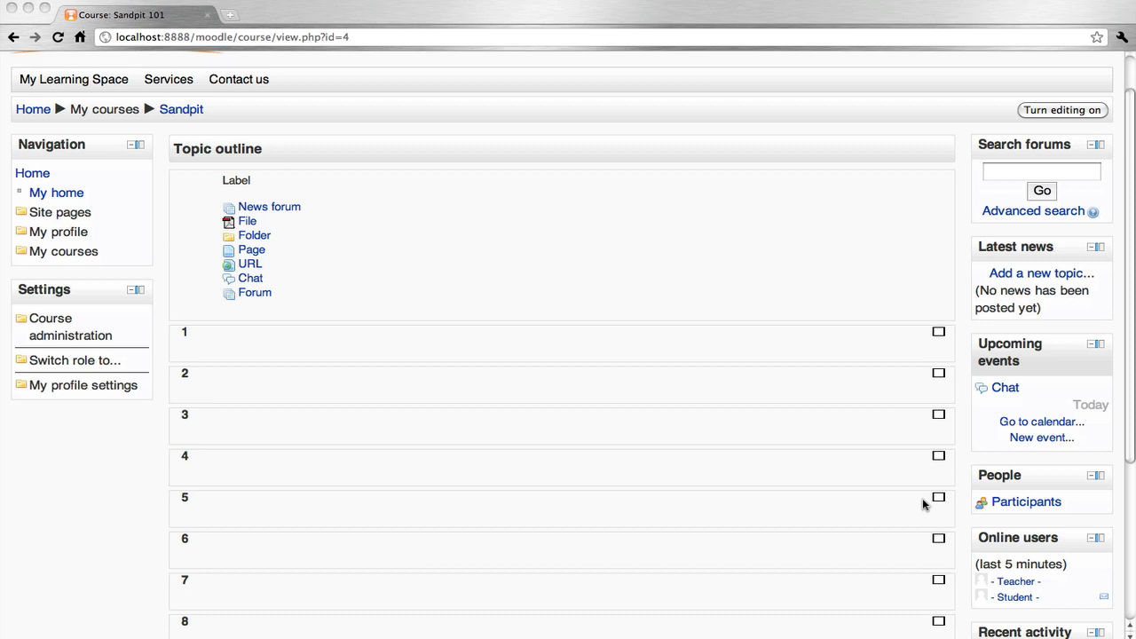
pyautogui.moveTo(1031, 508)
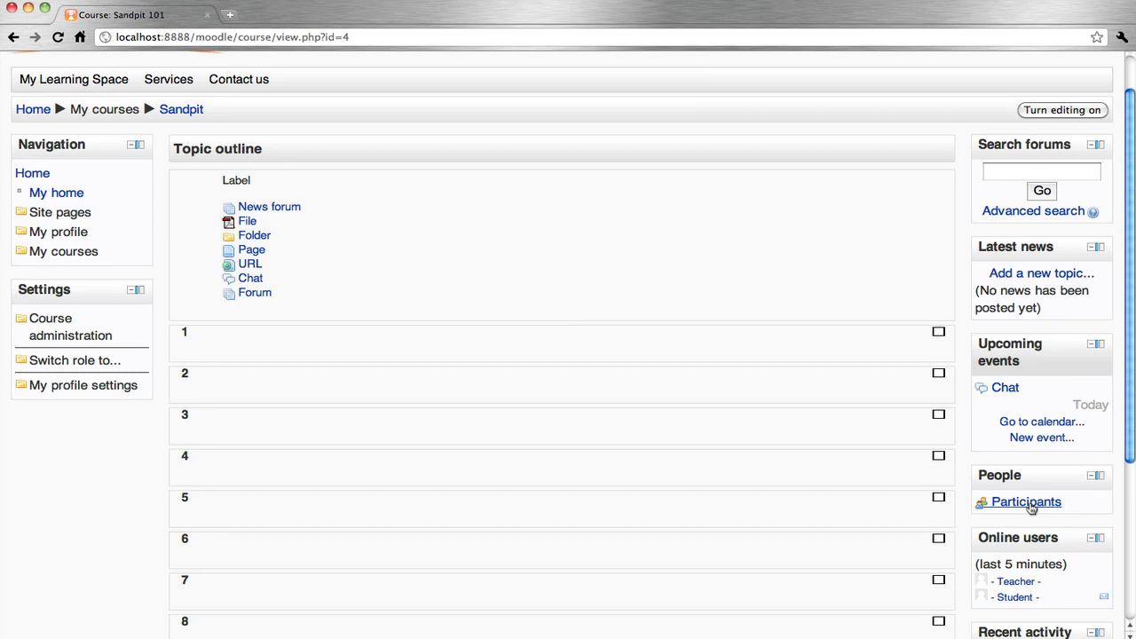
pyautogui.click(1026, 501)
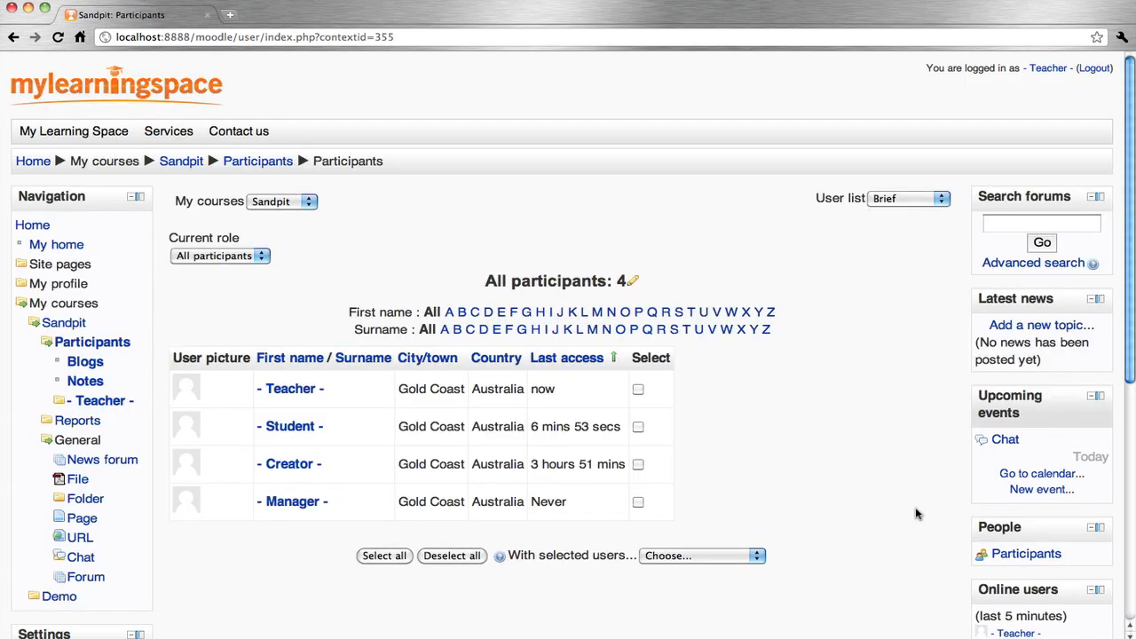
pyautogui.moveTo(293, 501)
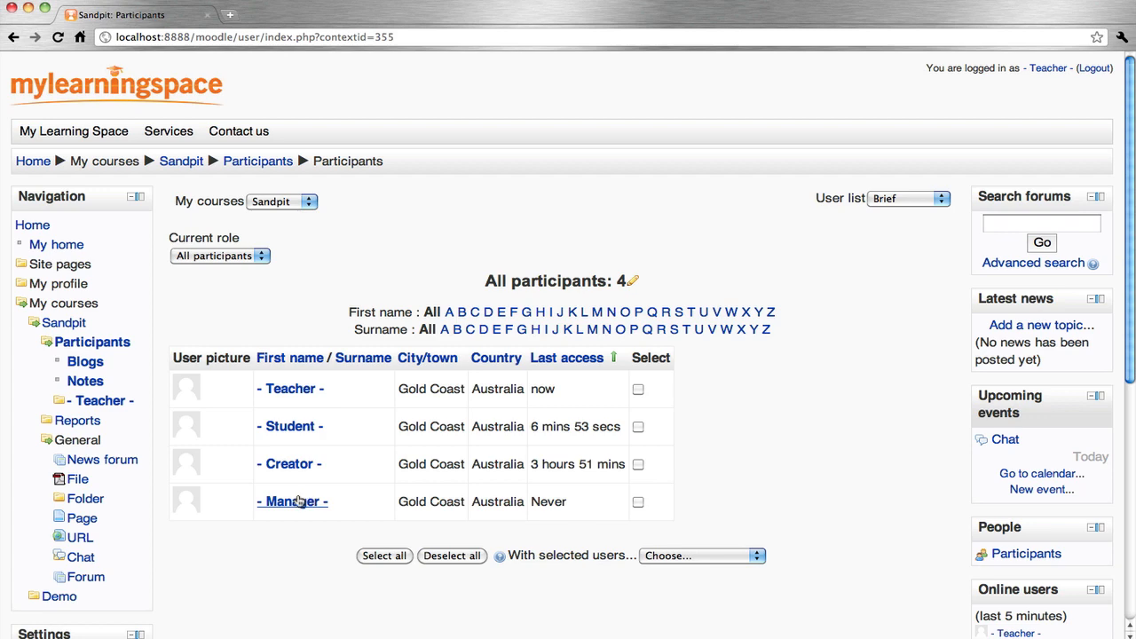
pyautogui.moveTo(306, 505)
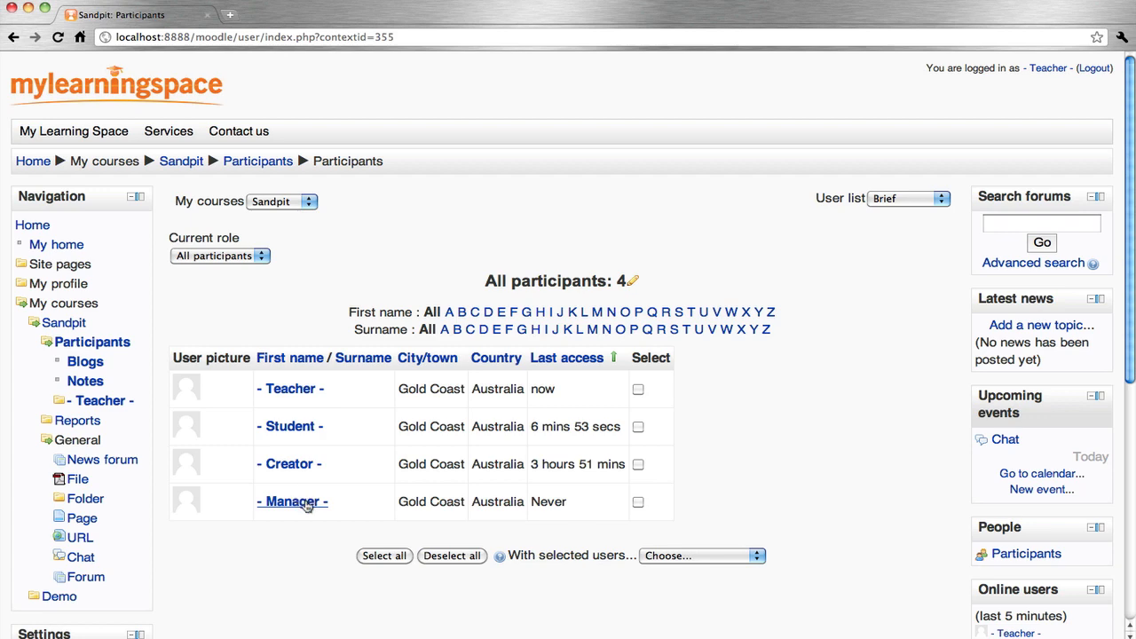
pyautogui.click(291, 501)
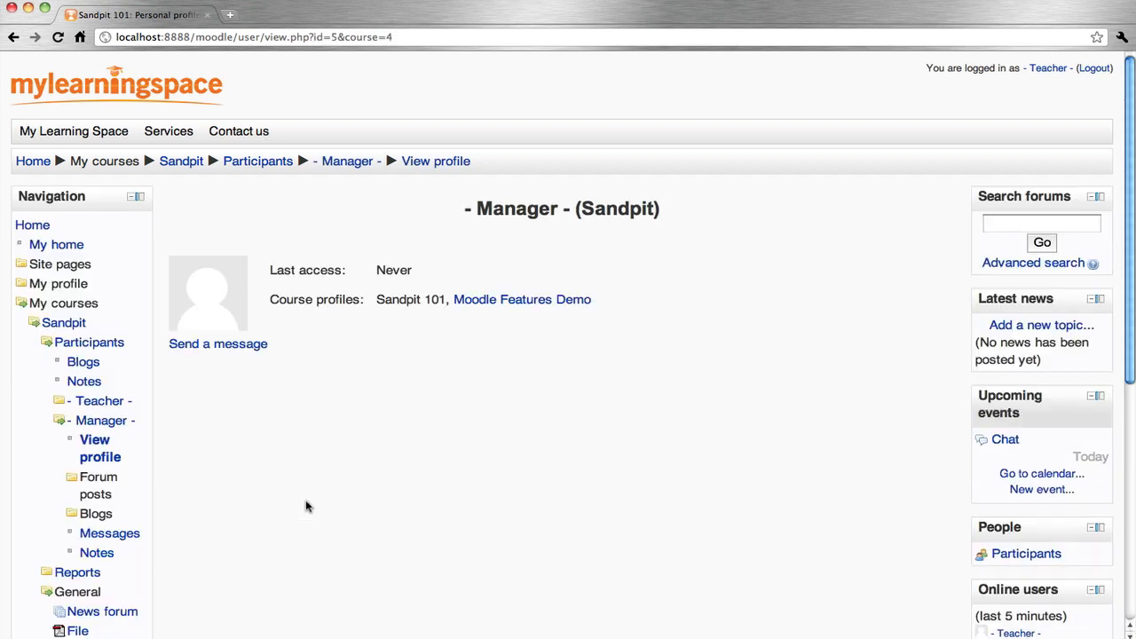
pyautogui.moveTo(218, 344)
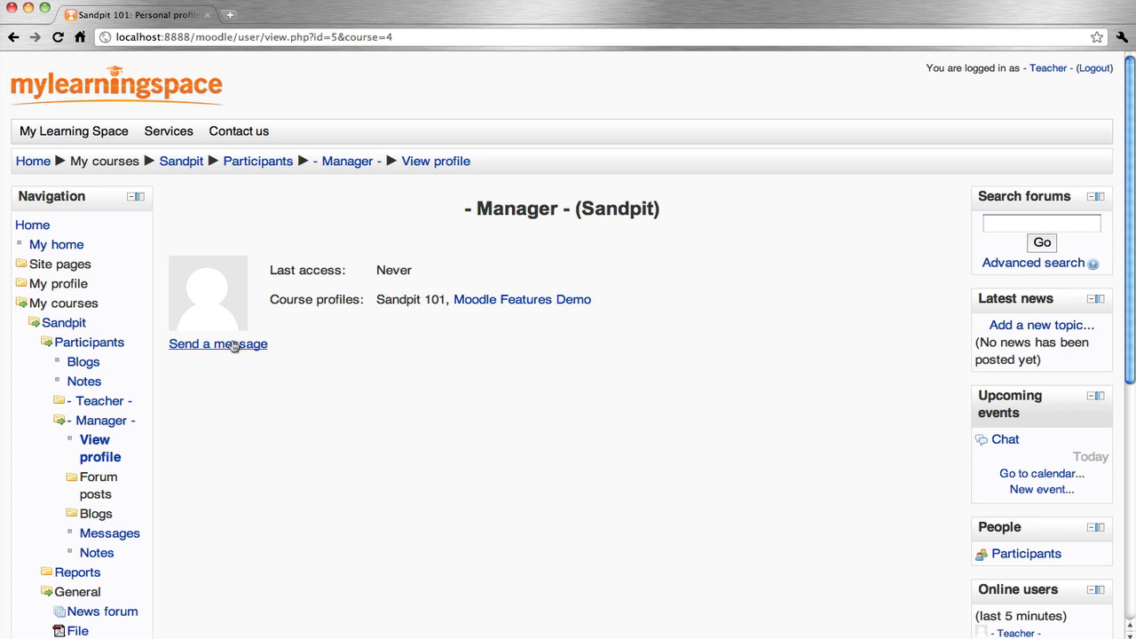
# - Send Manager a private Lorem ipsum message, shown in the conversation dated 12 January 2011
pyautogui.click(218, 343)
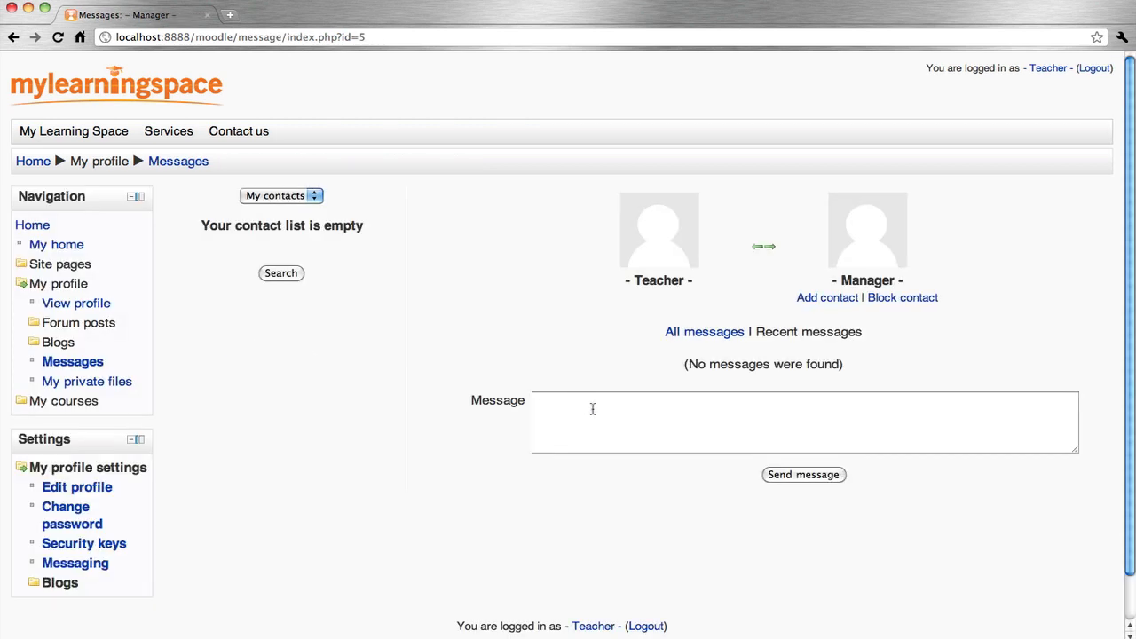
pyautogui.click(804, 422)
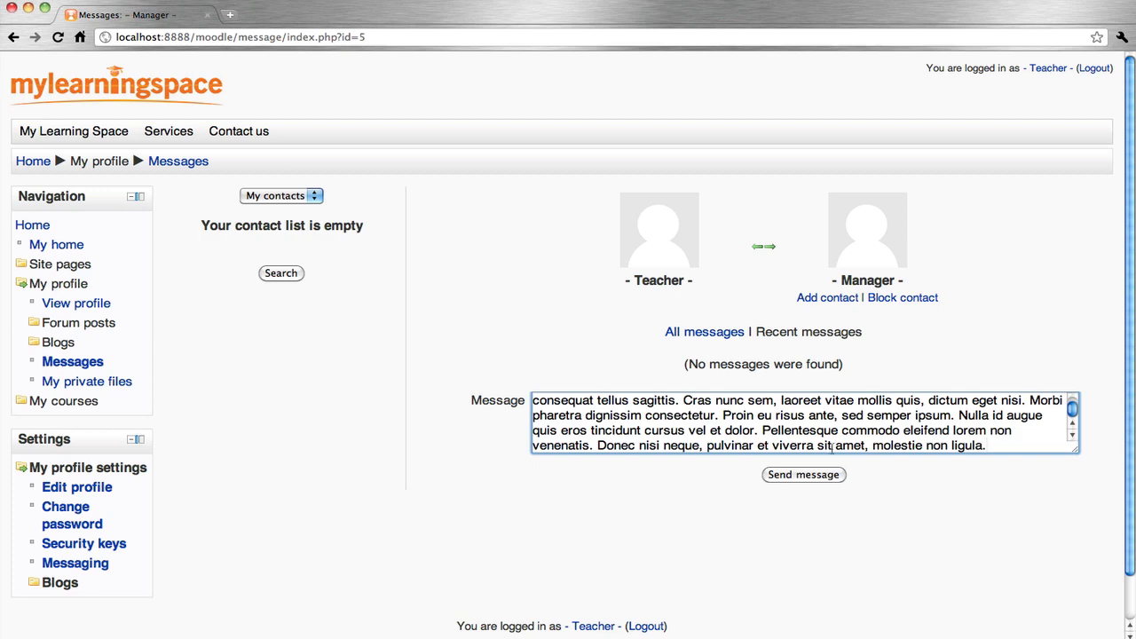
pyautogui.click(803, 474)
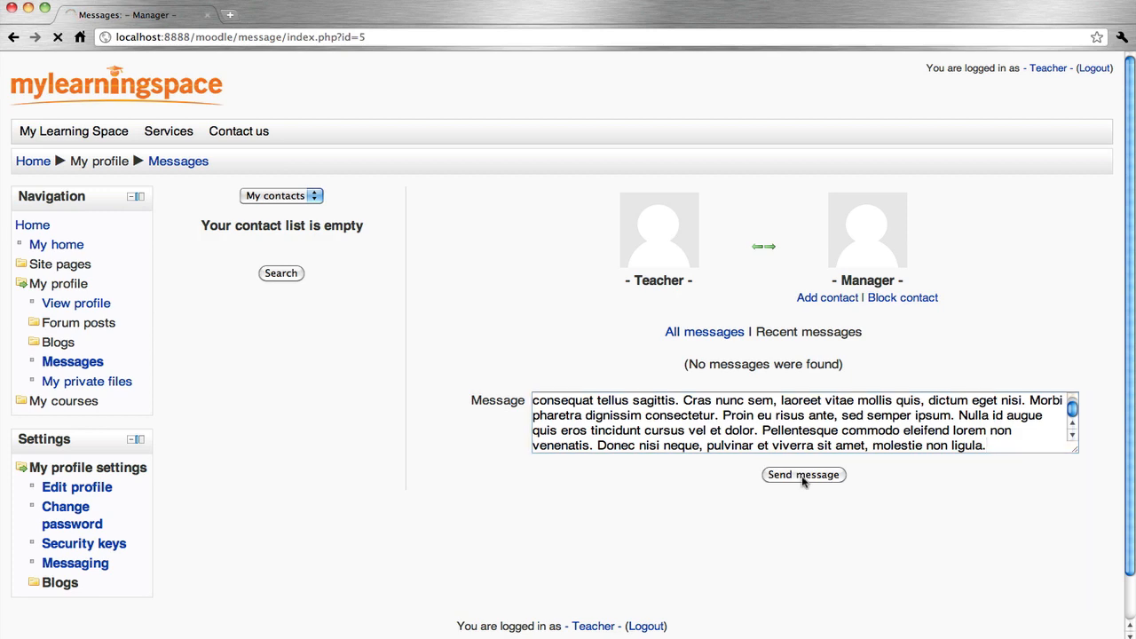
pyautogui.click(803, 474)
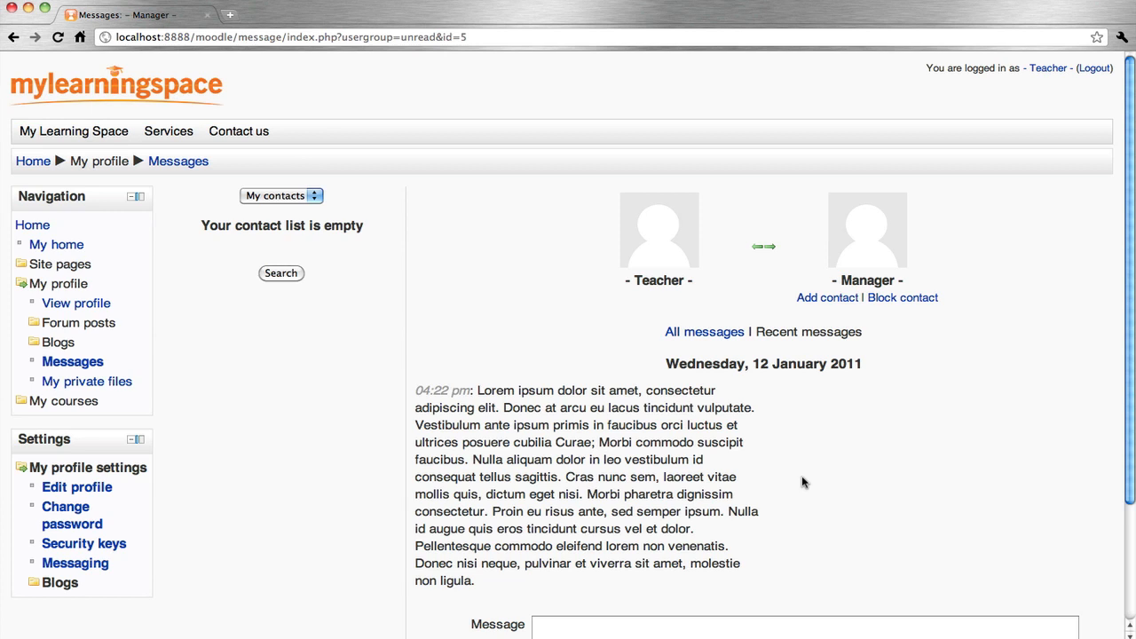